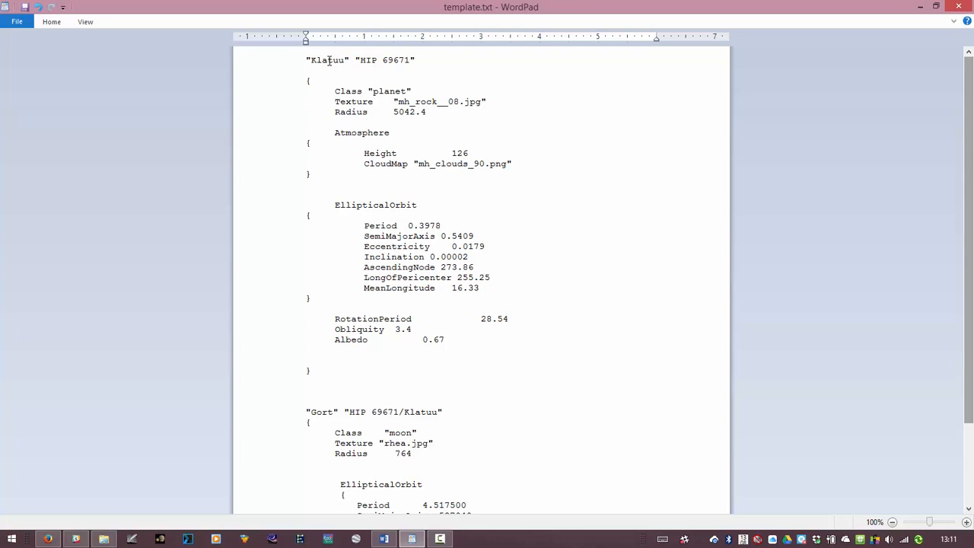
pyautogui.doubleClick(327, 60)
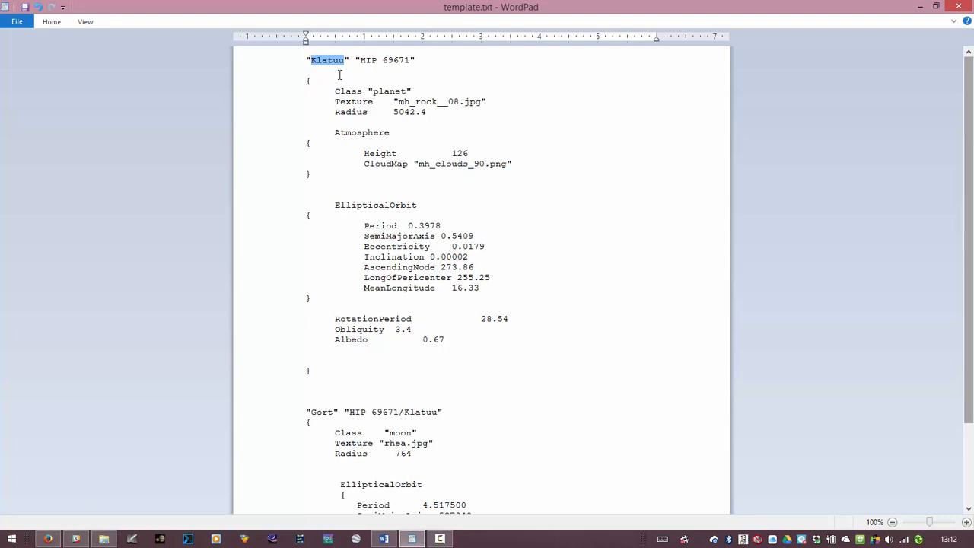
pyautogui.doubleClick(385, 60)
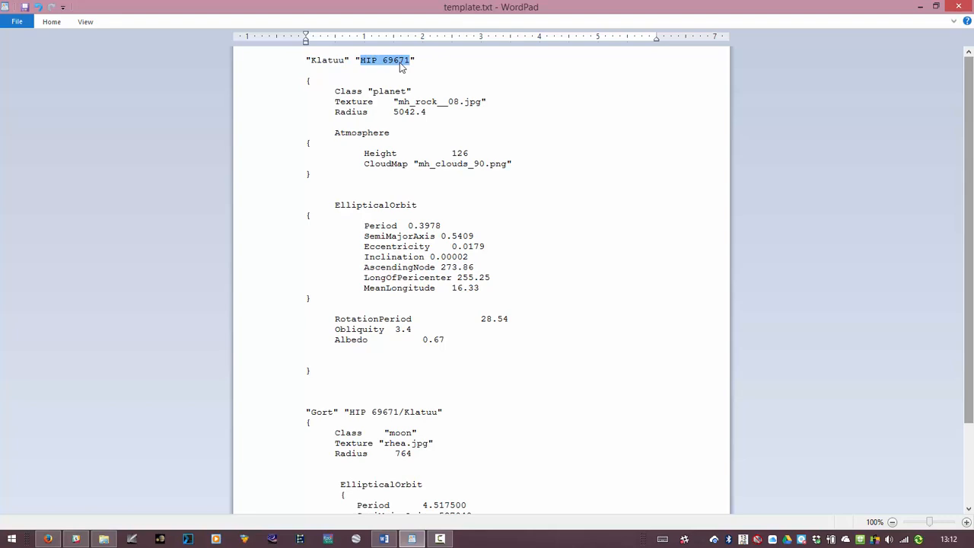
pyautogui.moveTo(458, 68)
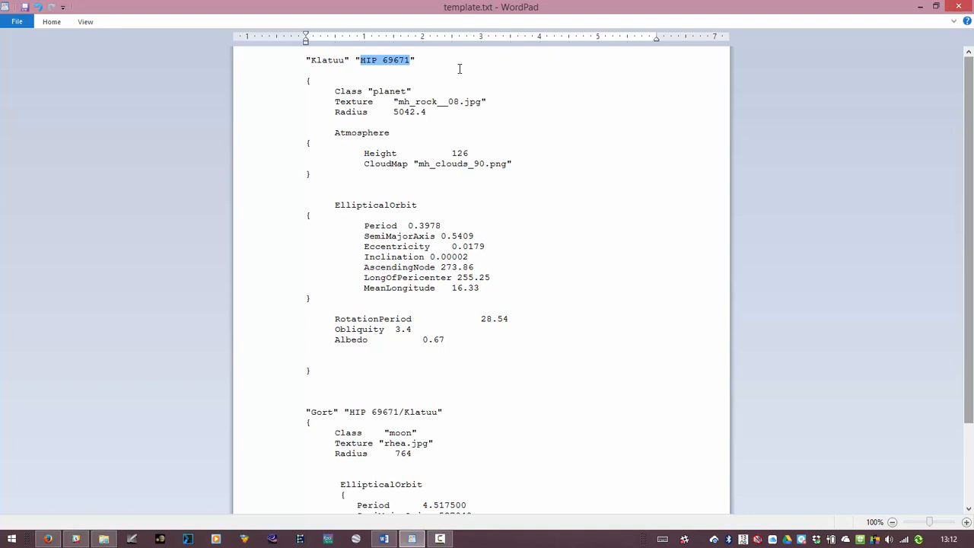
pyautogui.moveTo(381, 90)
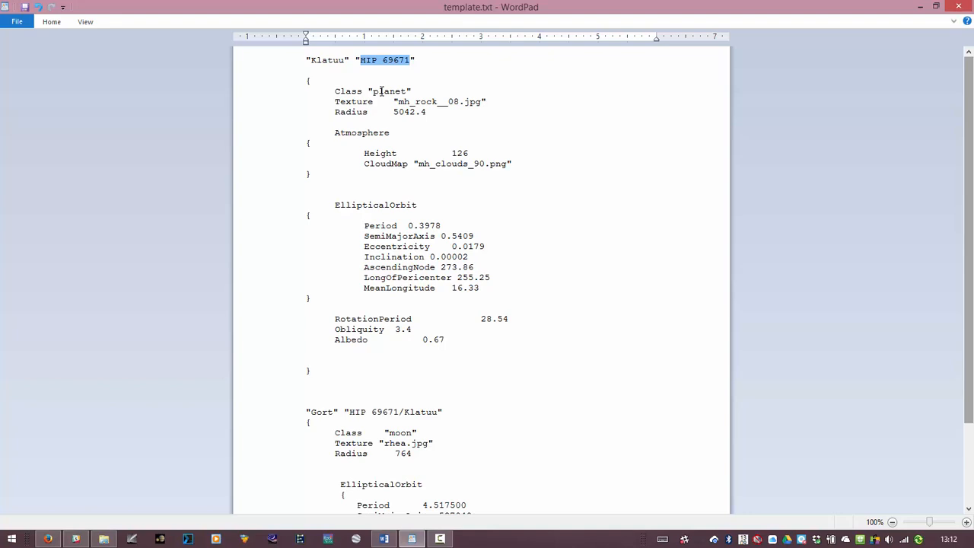
pyautogui.doubleClick(389, 91)
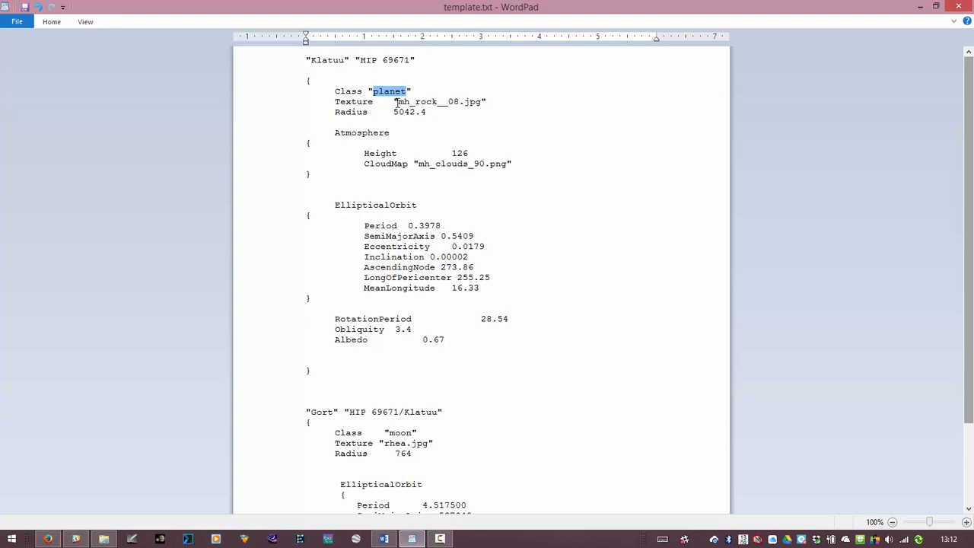
pyautogui.doubleClick(437, 101)
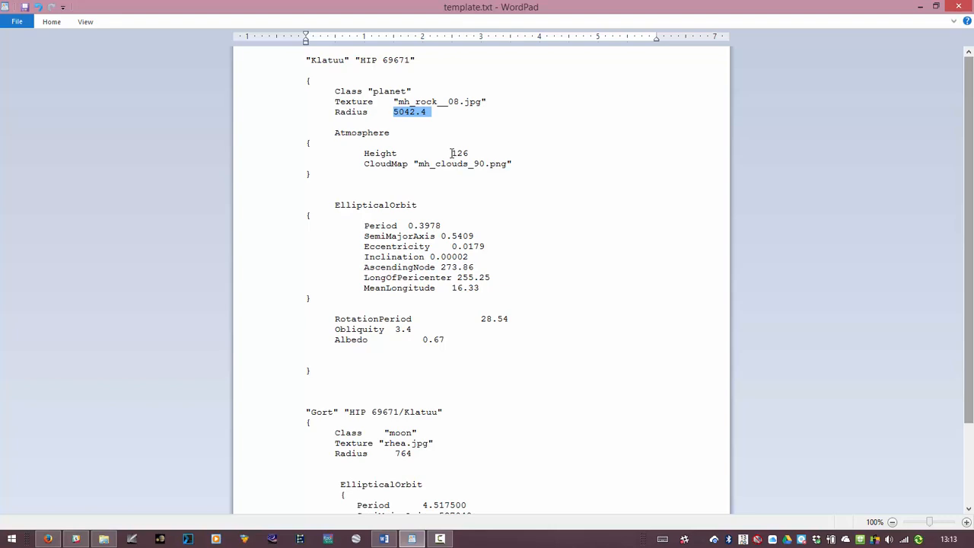
pyautogui.doubleClick(458, 153)
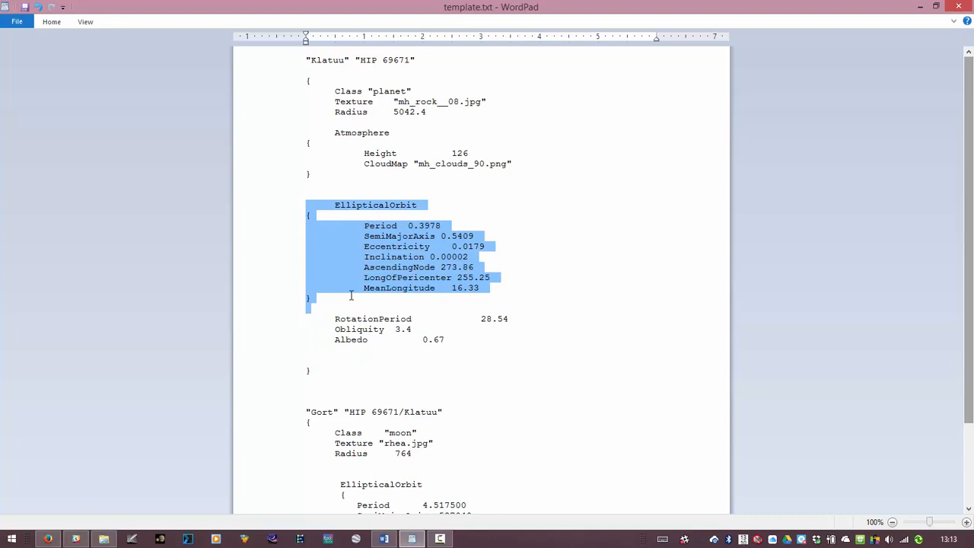
pyautogui.moveTo(381, 190)
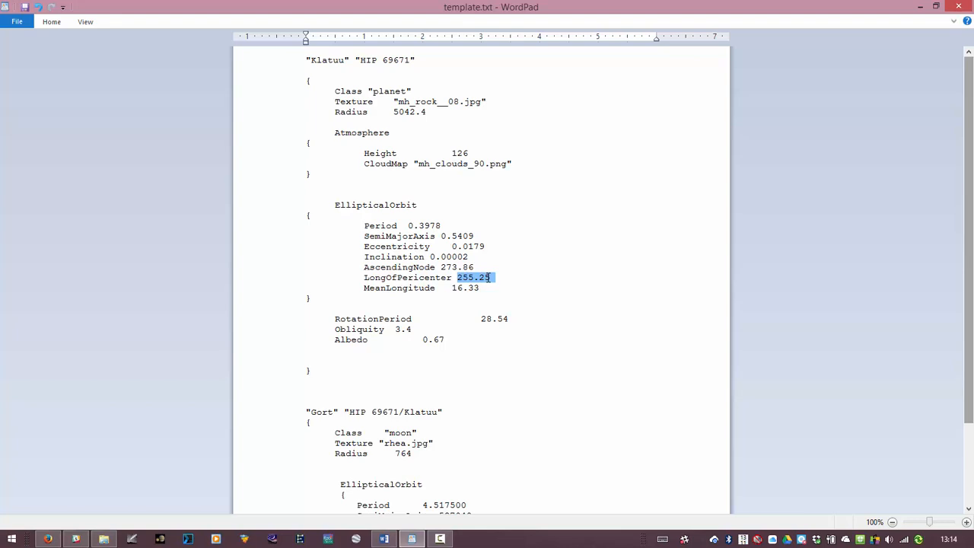
pyautogui.click(466, 324)
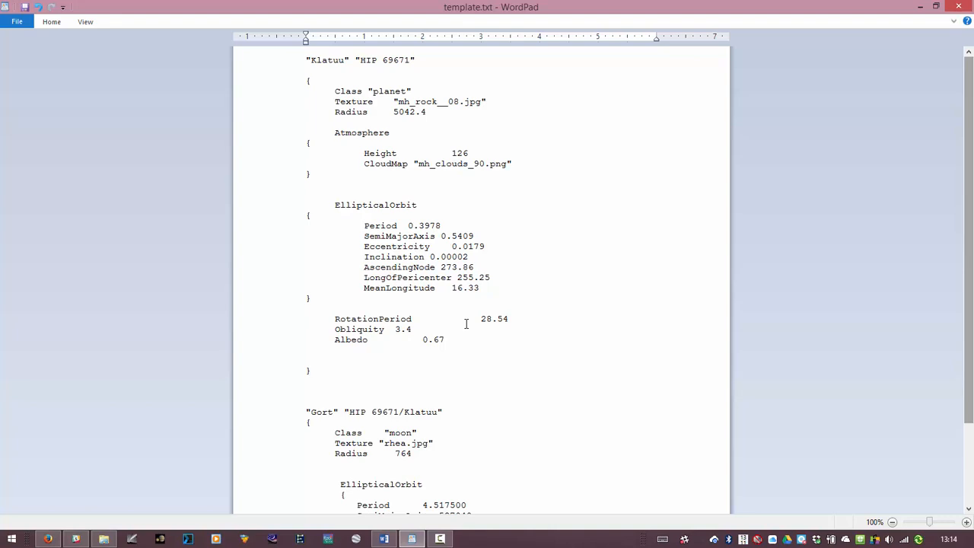
pyautogui.doubleClick(494, 318)
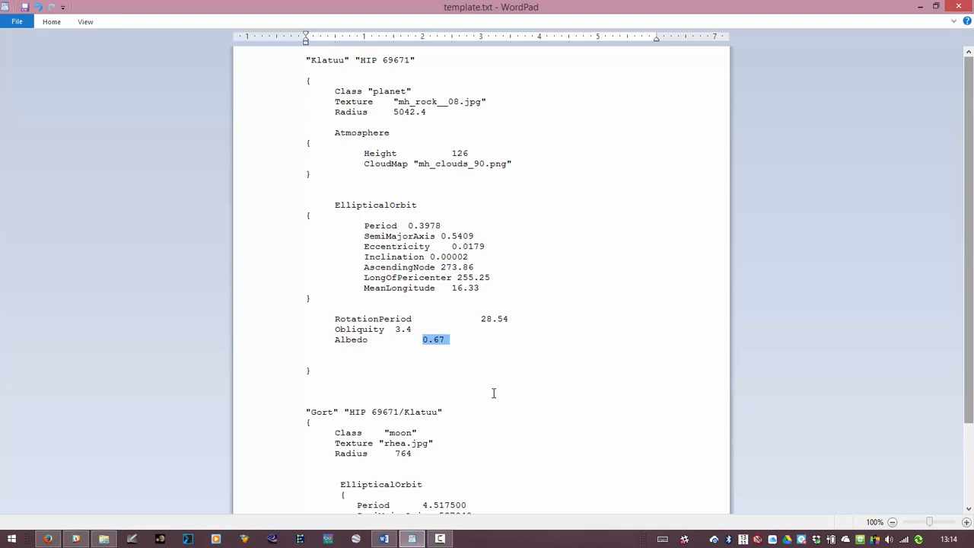
pyautogui.scroll(-3)
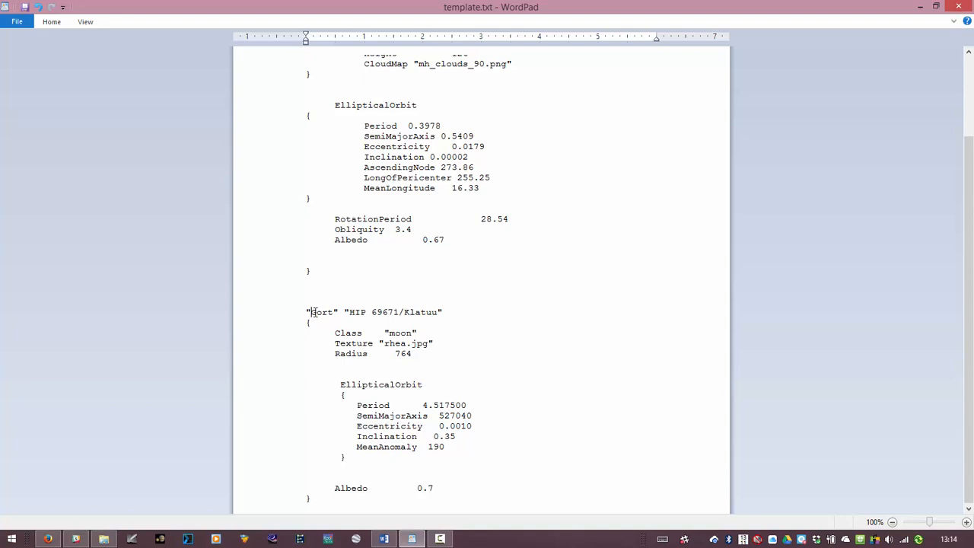
pyautogui.doubleClick(421, 312)
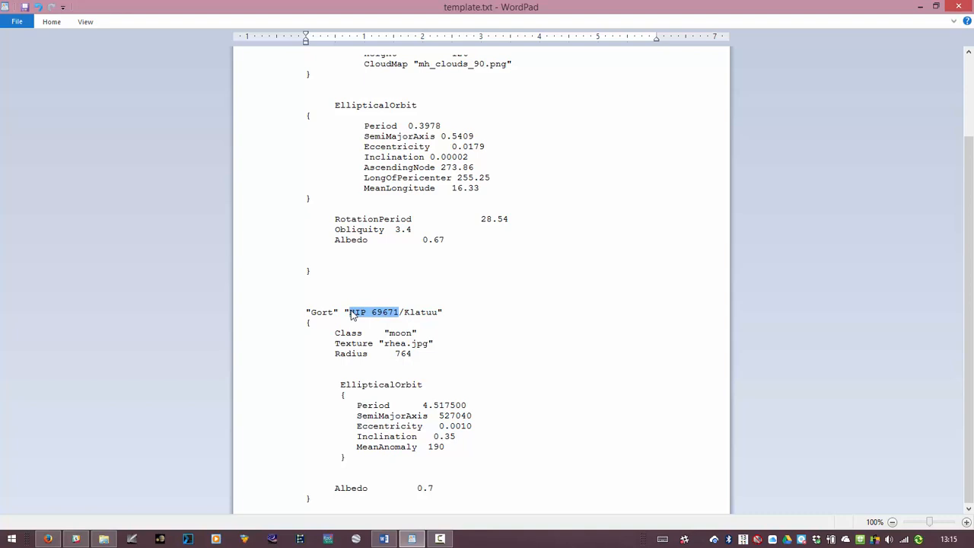
pyautogui.doubleClick(400, 332)
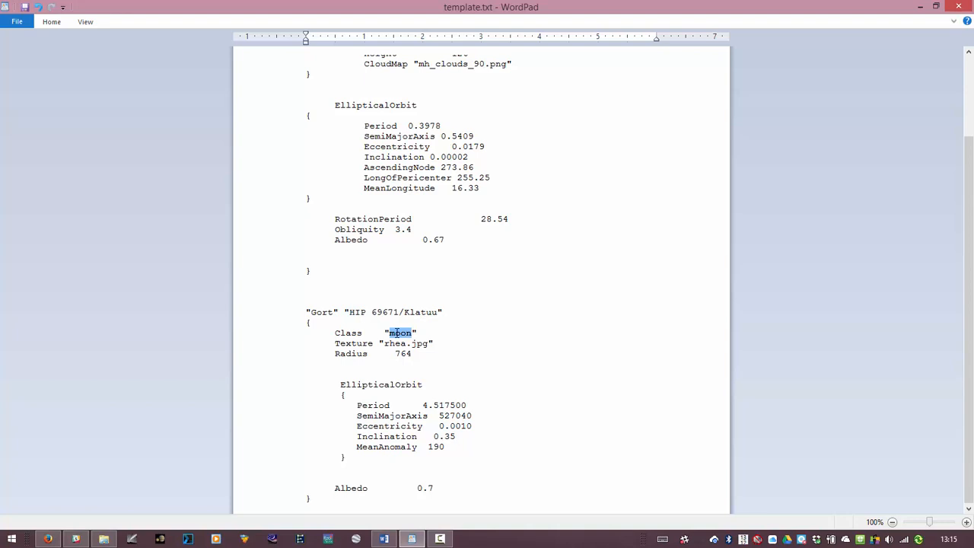
pyautogui.doubleClick(400, 344)
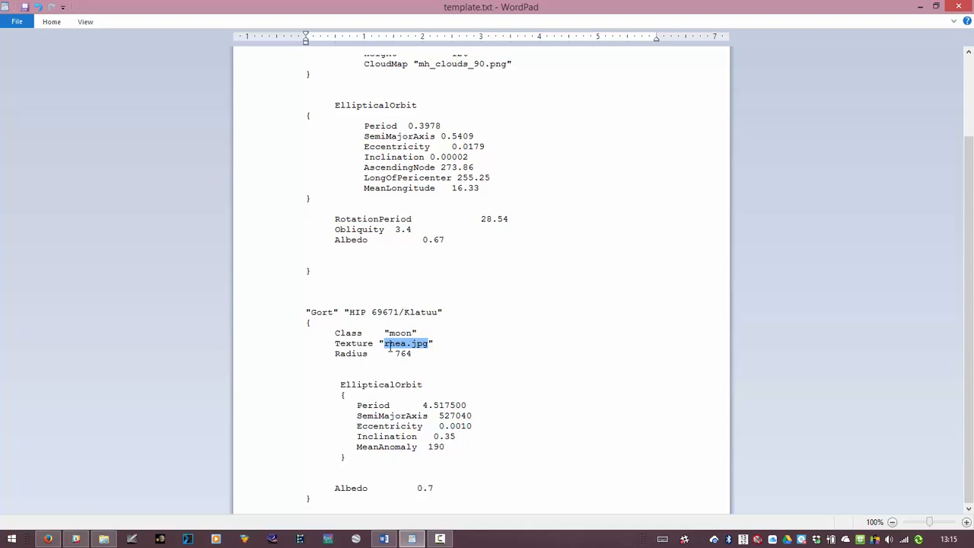
pyautogui.doubleClick(402, 353)
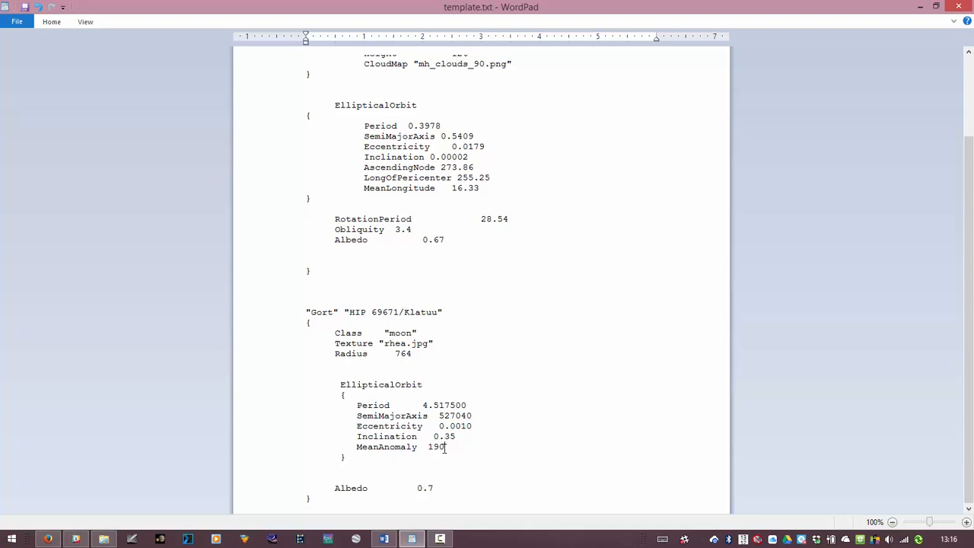
pyautogui.doubleClick(436, 447)
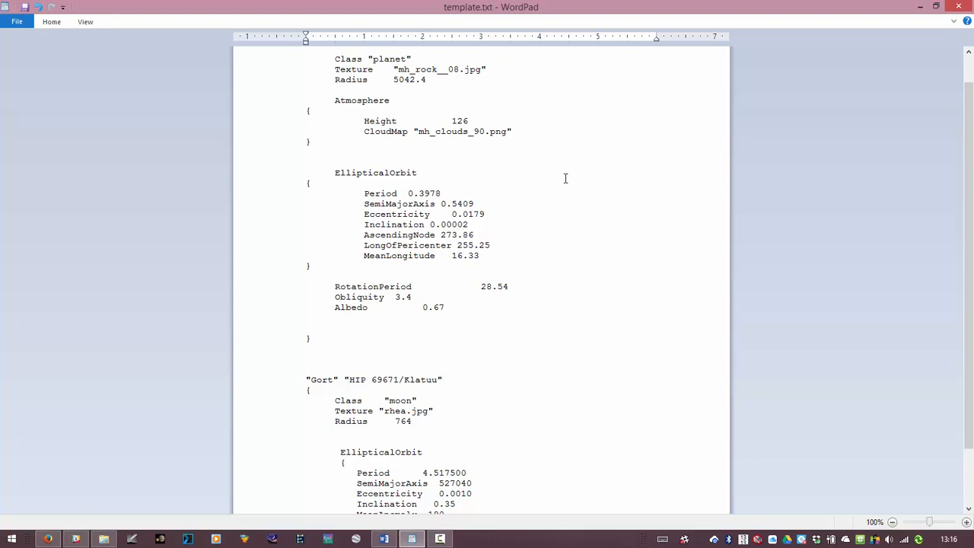
pyautogui.moveTo(556, 173)
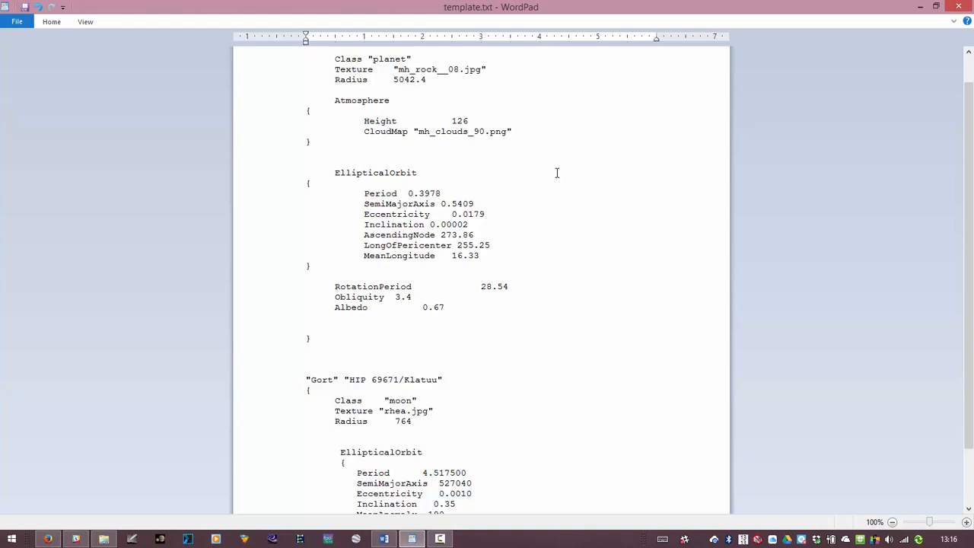